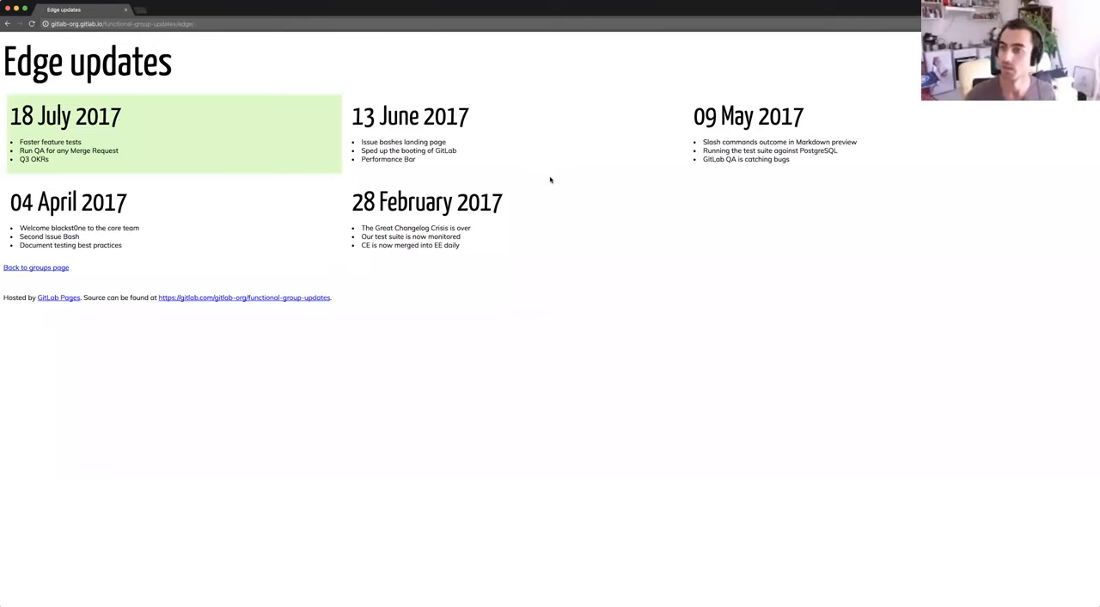
pyautogui.moveTo(449, 321)
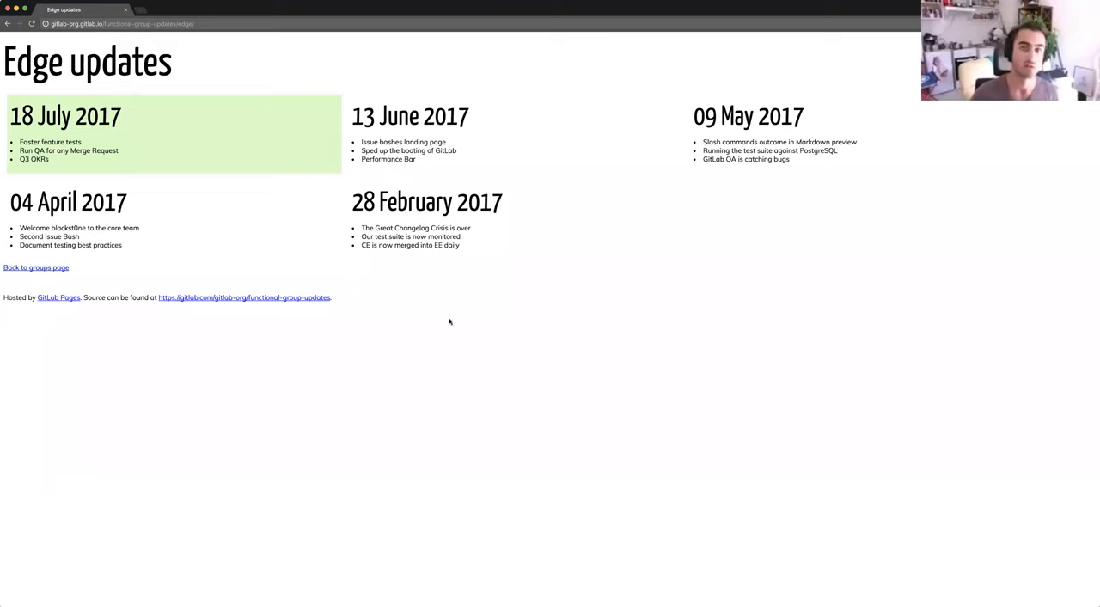
pyautogui.moveTo(502, 374)
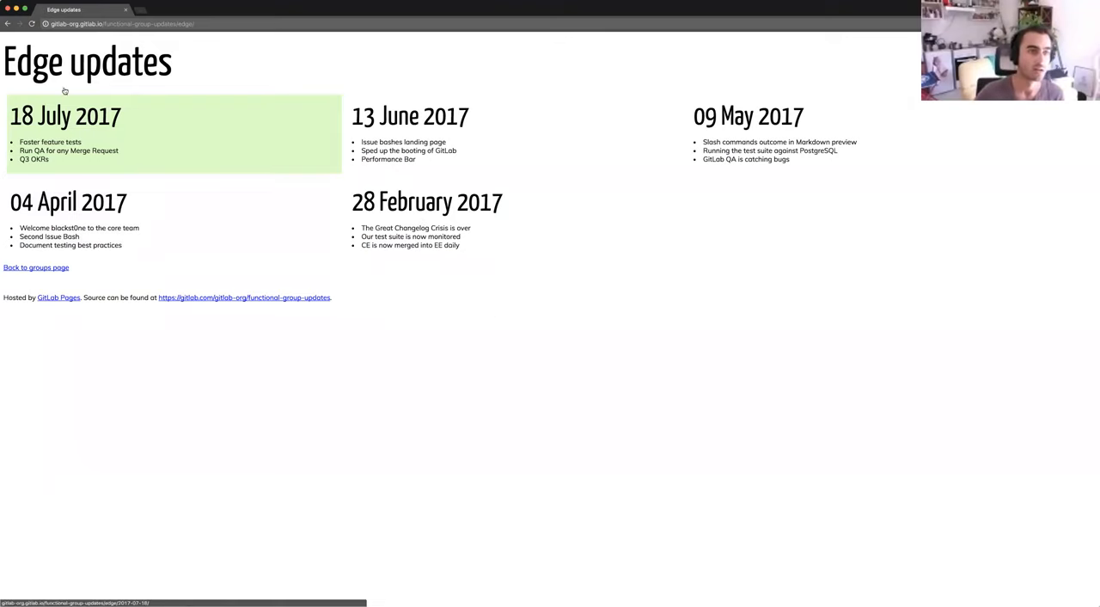
# Open the 18 July 2017 Edge update deck at its title and agenda slide.
pyautogui.click(65, 117)
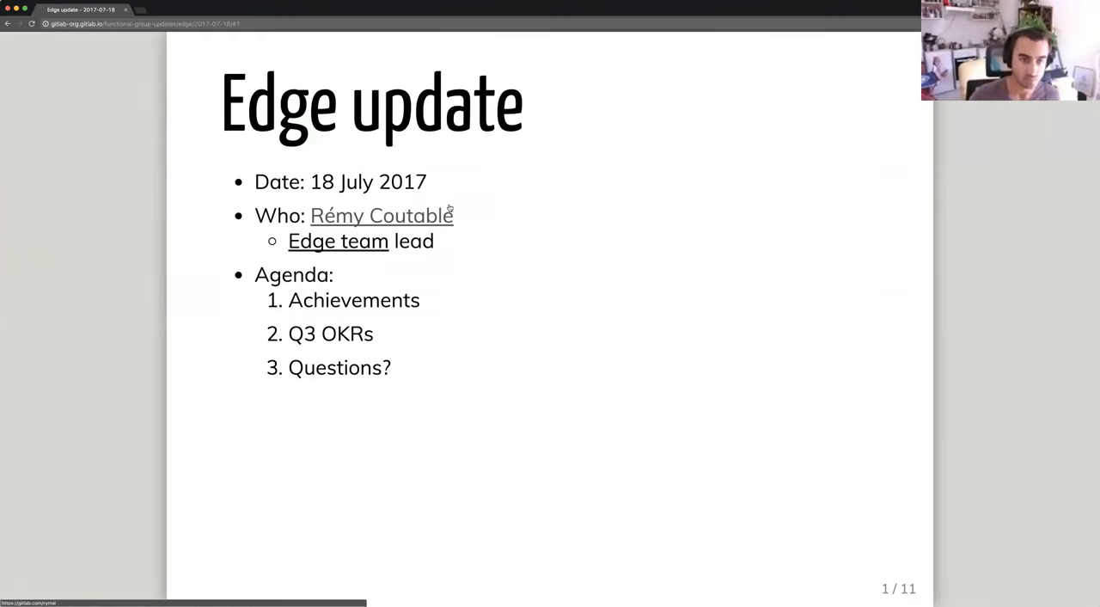
pyautogui.moveTo(481, 204)
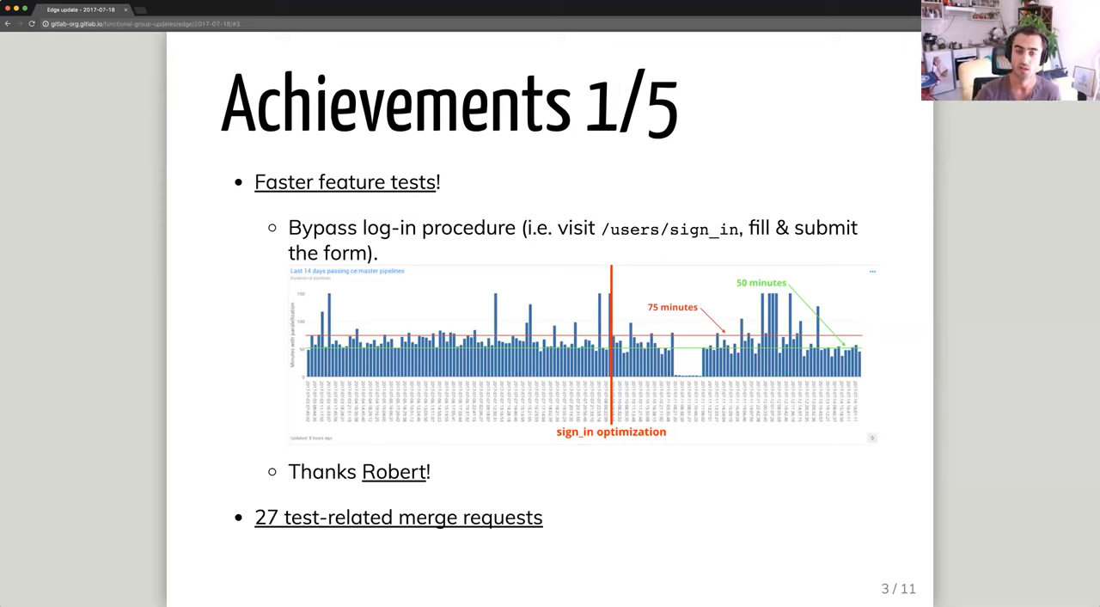
pyautogui.moveTo(619, 474)
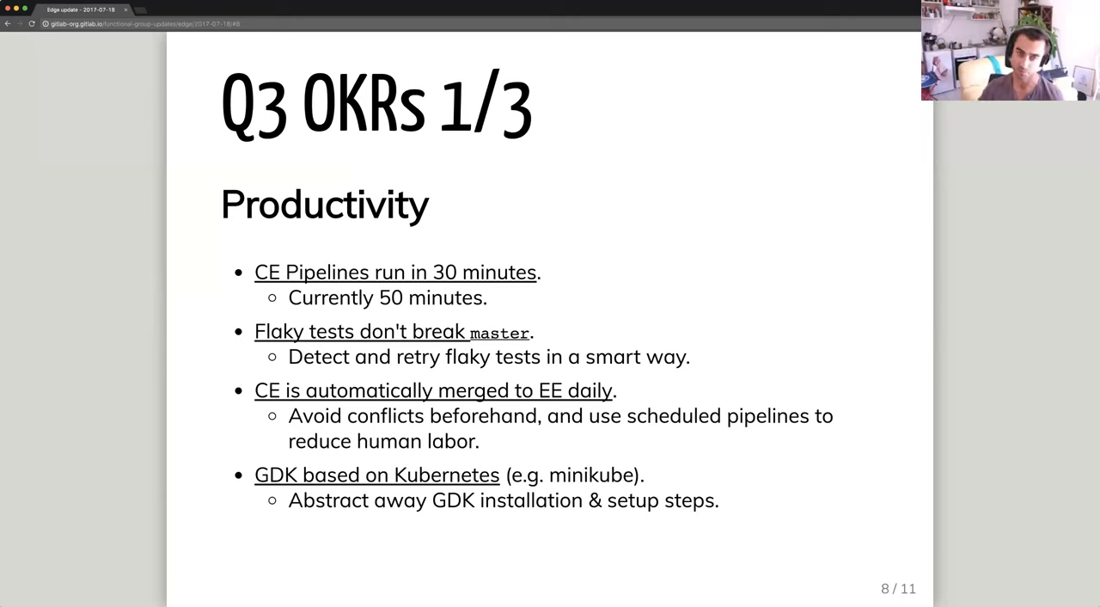
pyautogui.moveTo(592, 486)
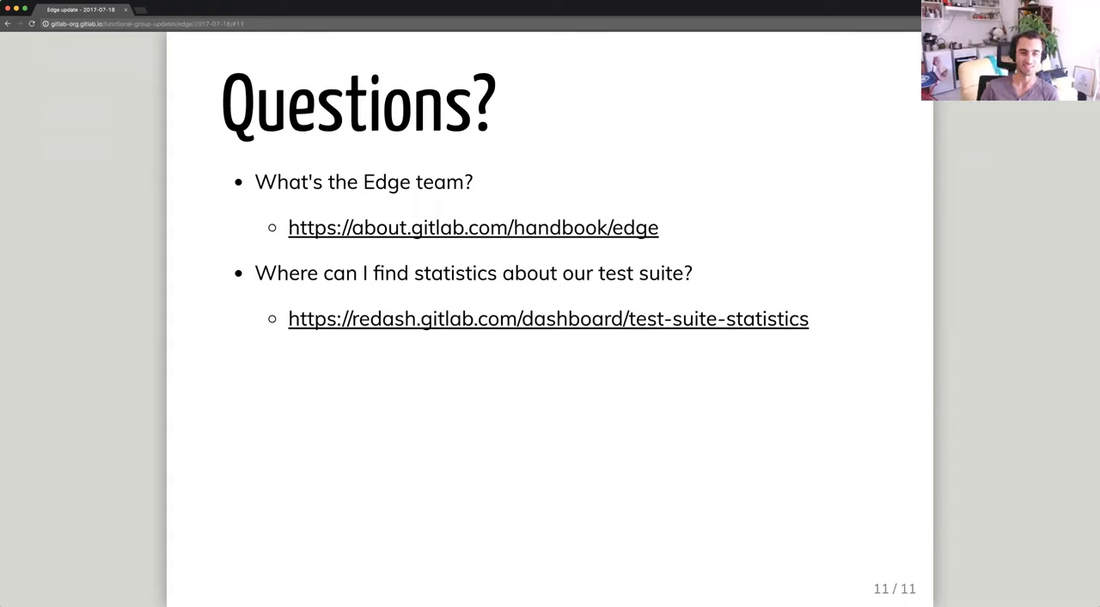
pyautogui.moveTo(588, 351)
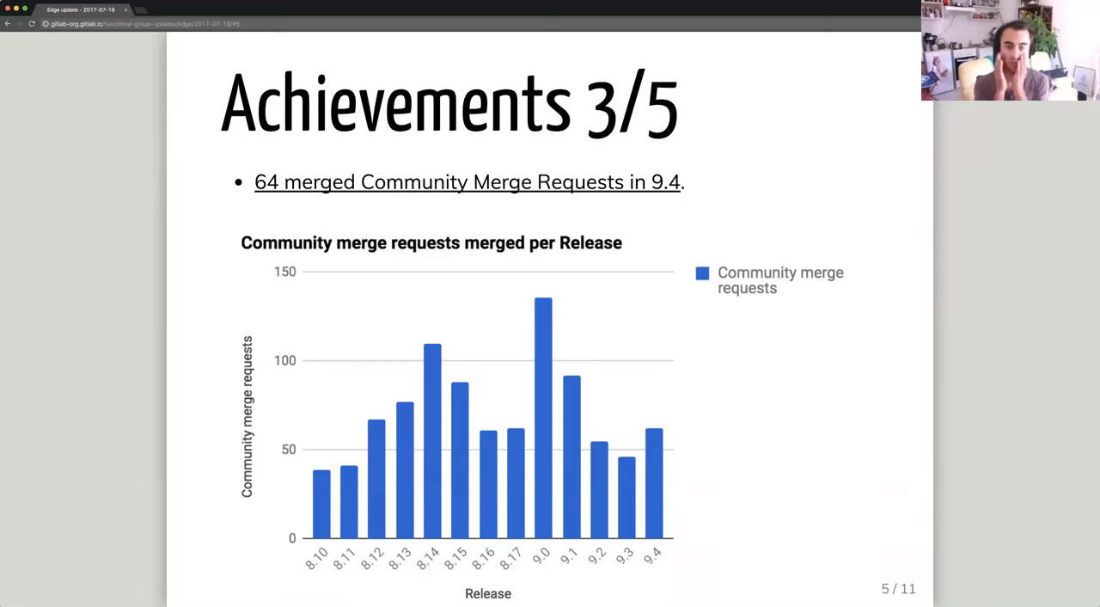
pyautogui.moveTo(745, 409)
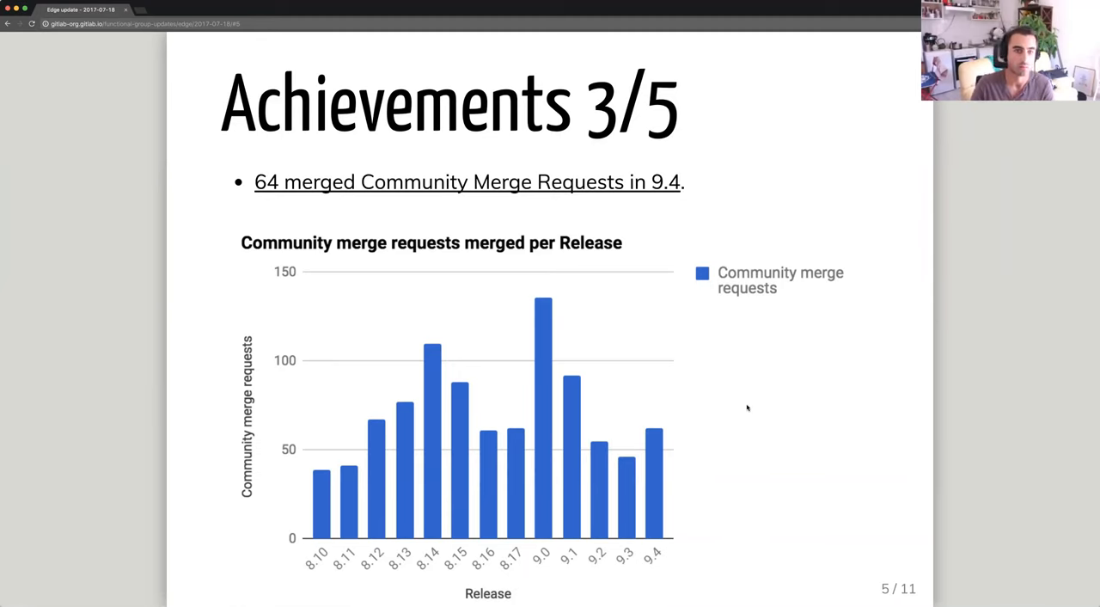
pyautogui.moveTo(640, 343)
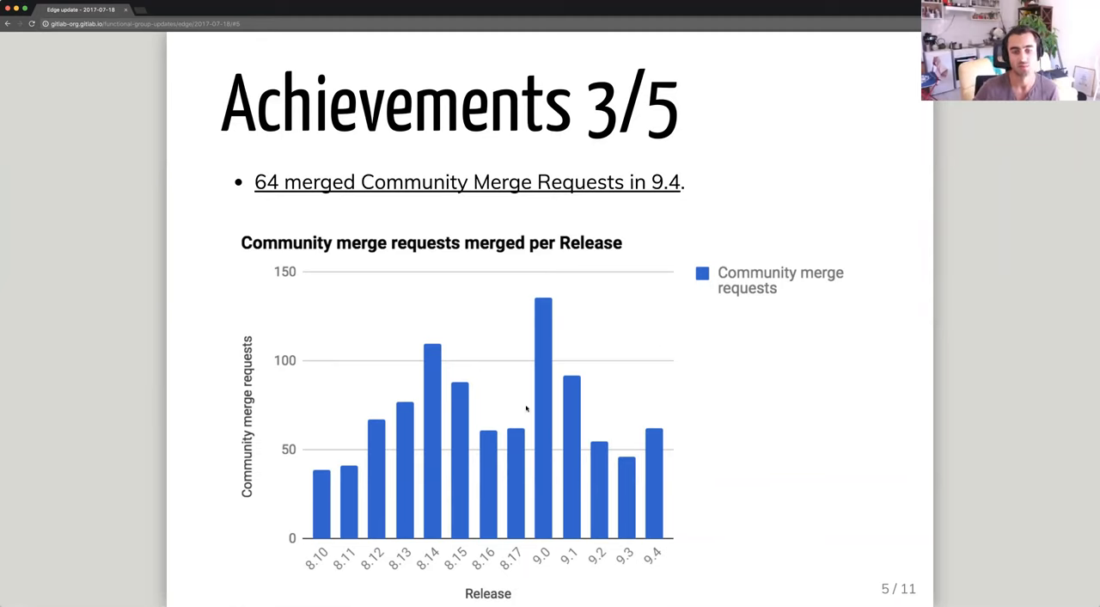
pyautogui.moveTo(783, 397)
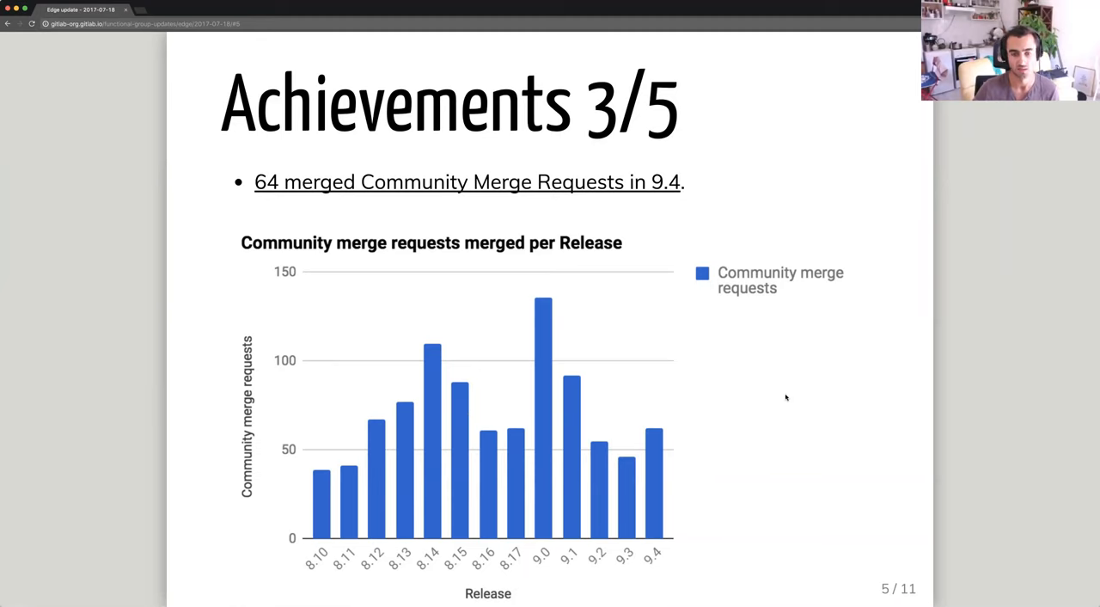
pyautogui.moveTo(773, 385)
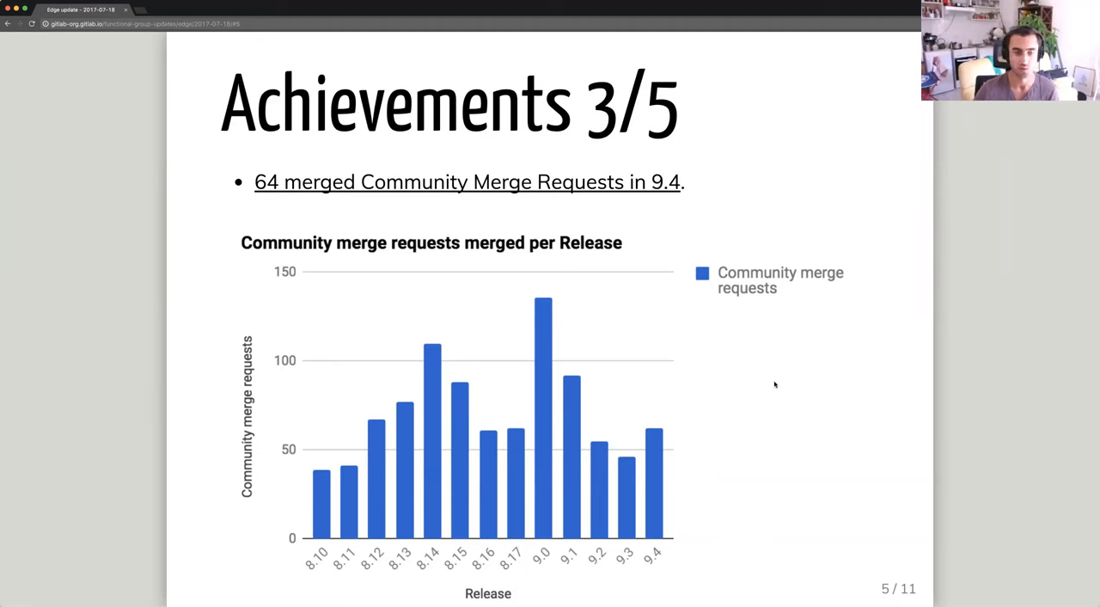
pyautogui.moveTo(569, 275)
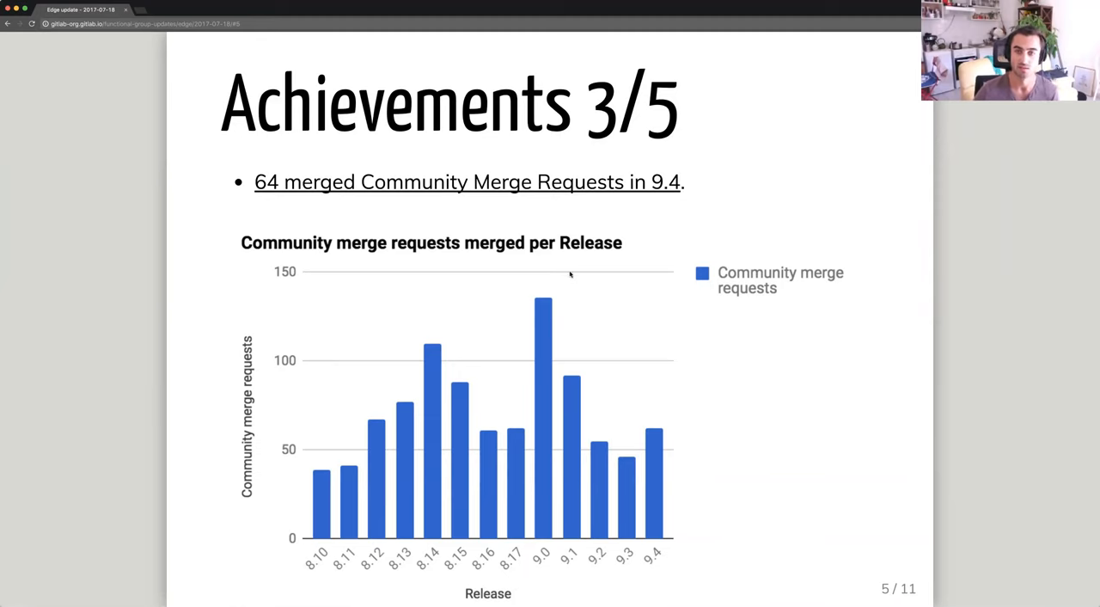
pyautogui.moveTo(383, 50)
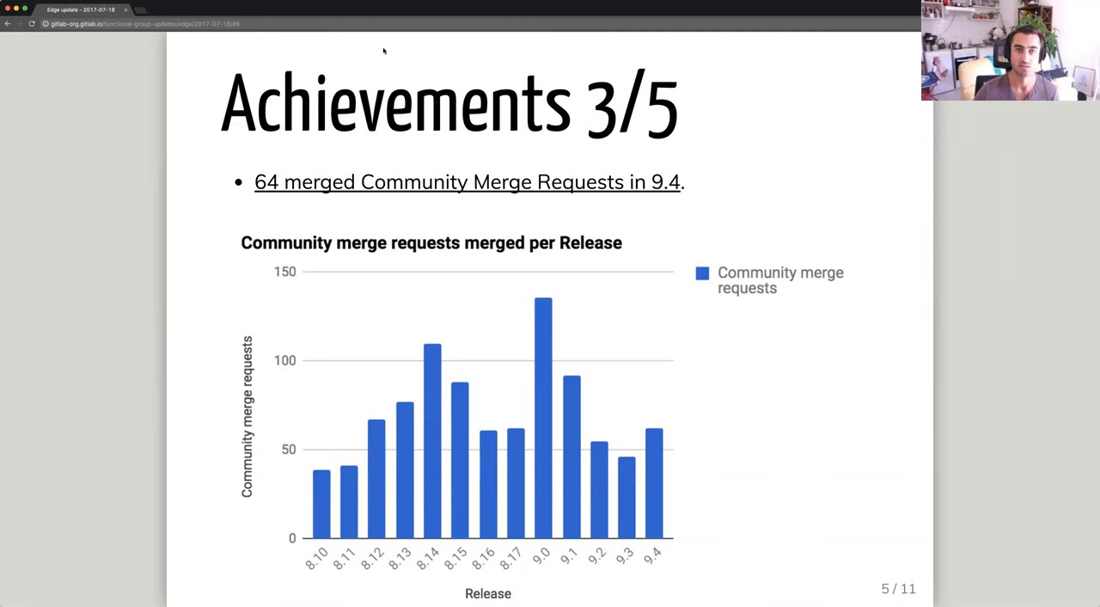
pyautogui.moveTo(499, 64)
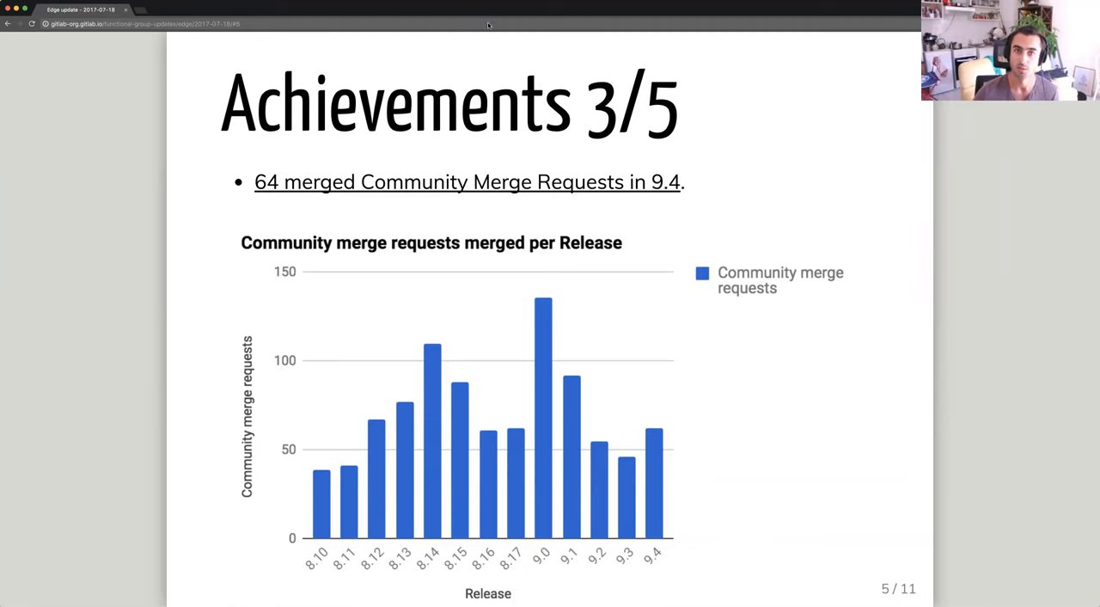
pyautogui.moveTo(409, 51)
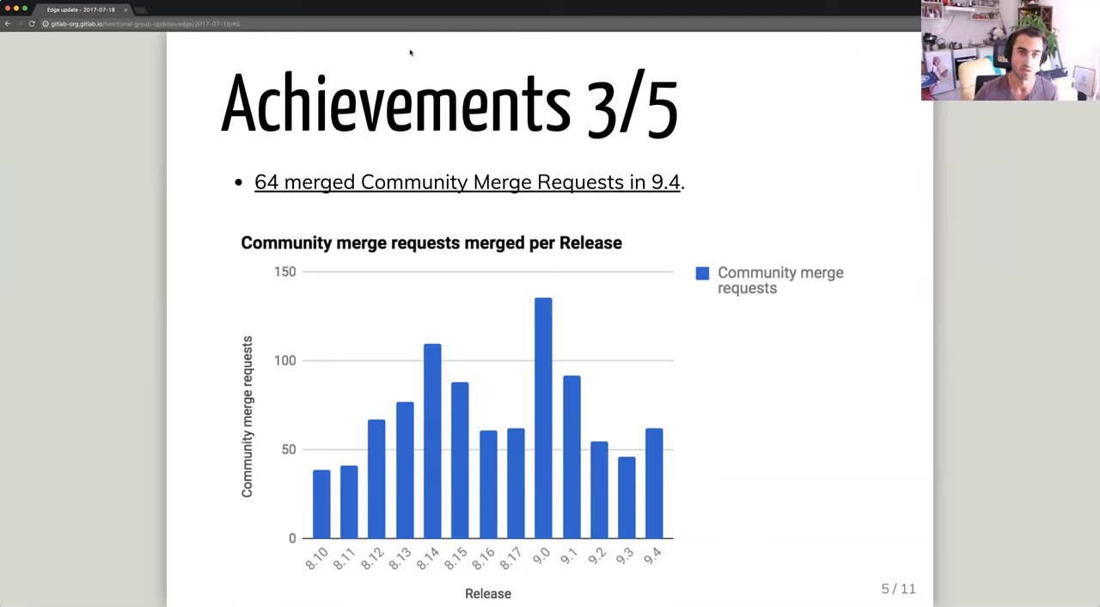
pyautogui.moveTo(433, 24)
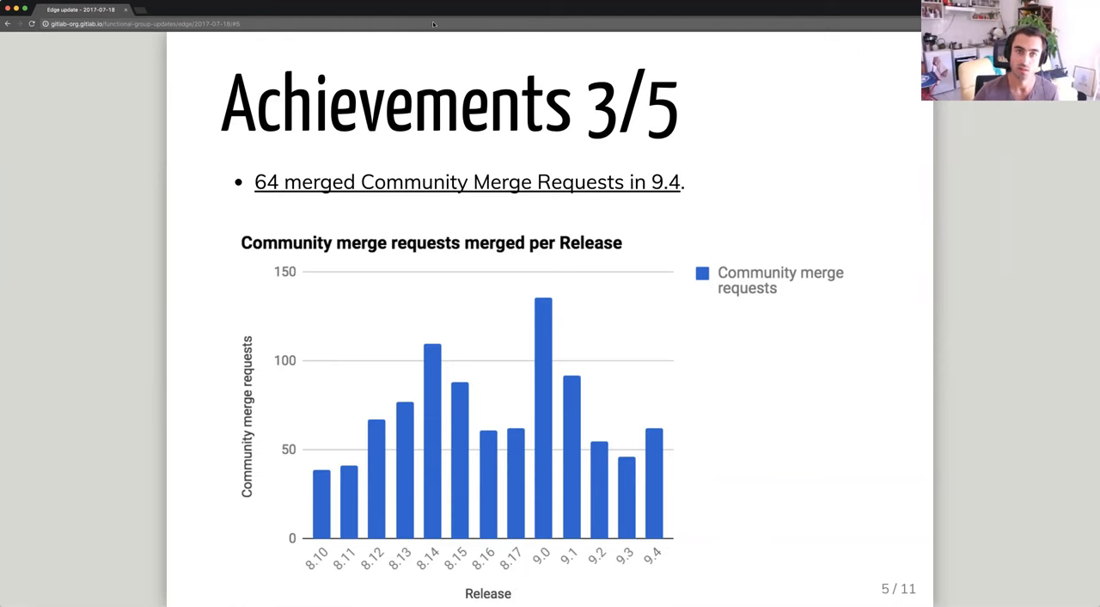